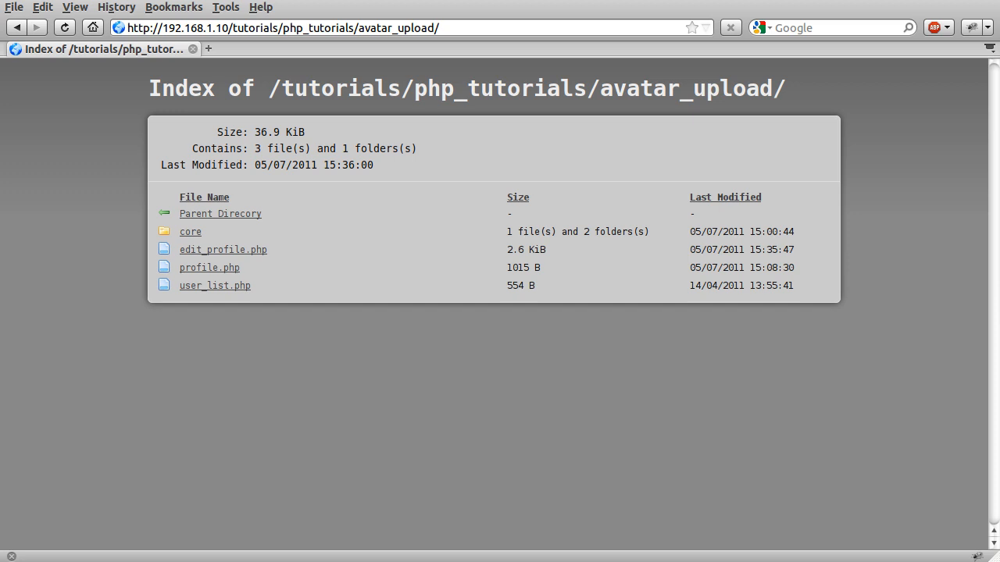
{"action": "mouse_move", "coordinate": [615, 353]}
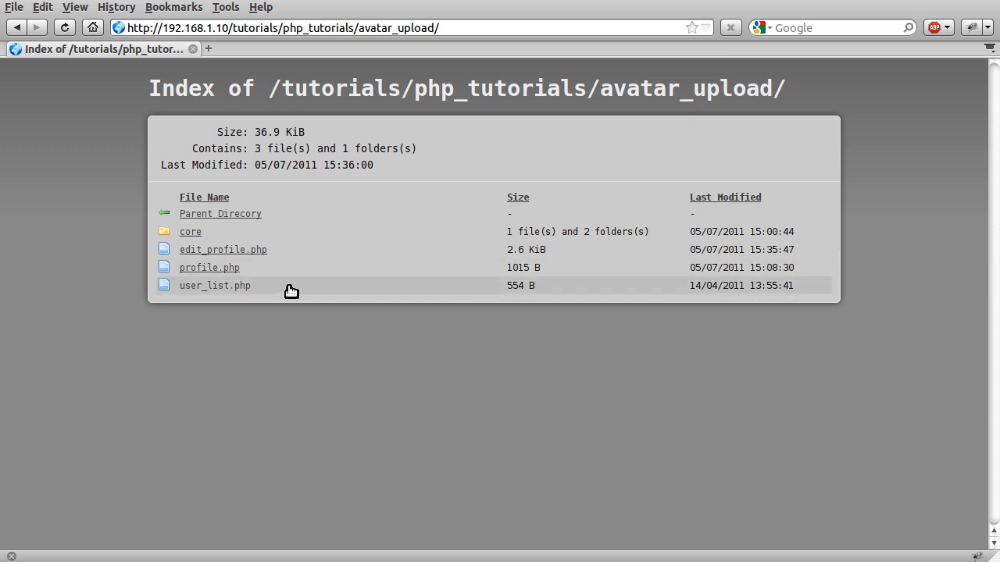
{"action": "mouse_move", "coordinate": [235, 301]}
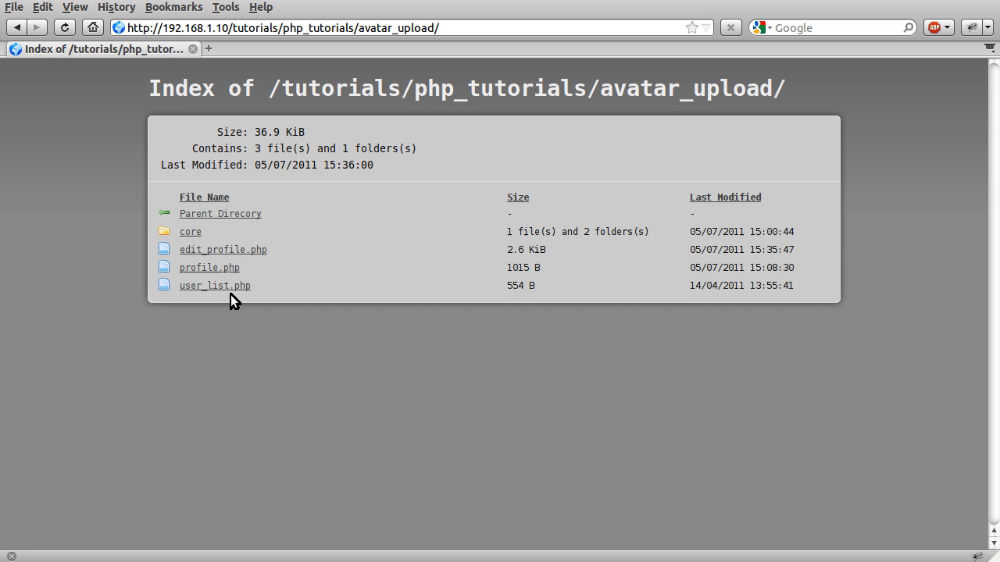
Step: Open user_list.php, view Bob1245's profile with its placeholder avatar, then go back
{"action": "left_click", "coordinate": [214, 285]}
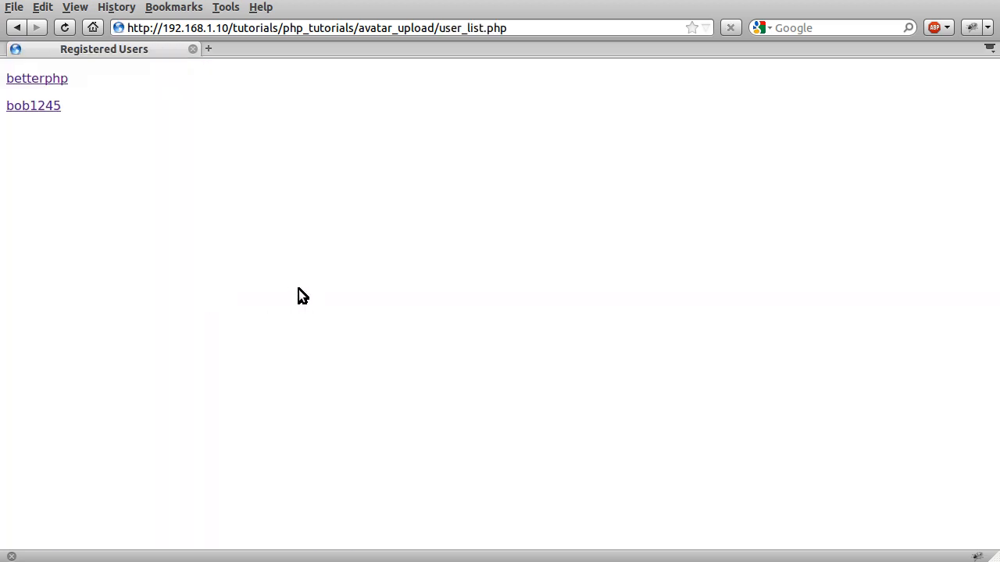
{"action": "mouse_move", "coordinate": [105, 175]}
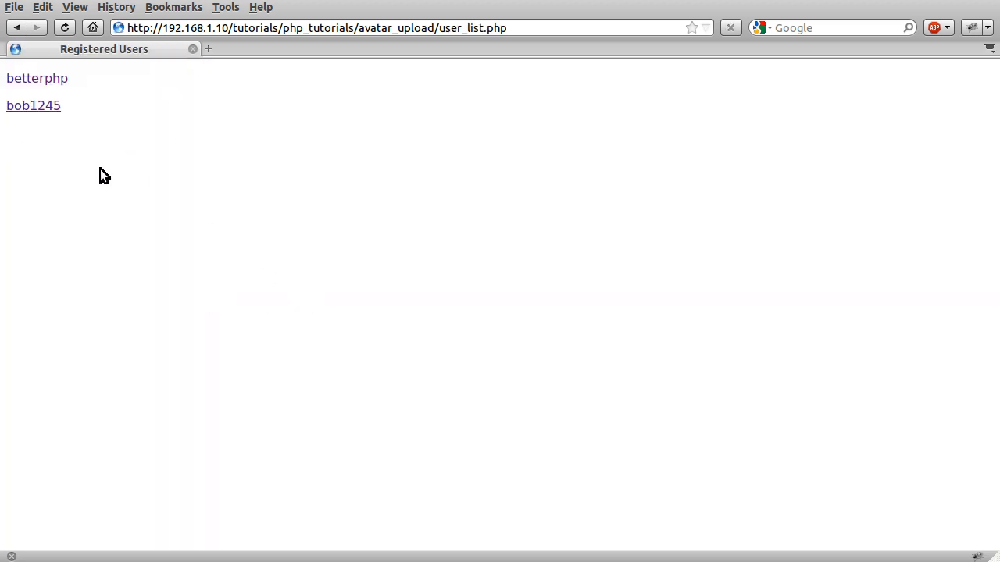
{"action": "left_click", "coordinate": [34, 105]}
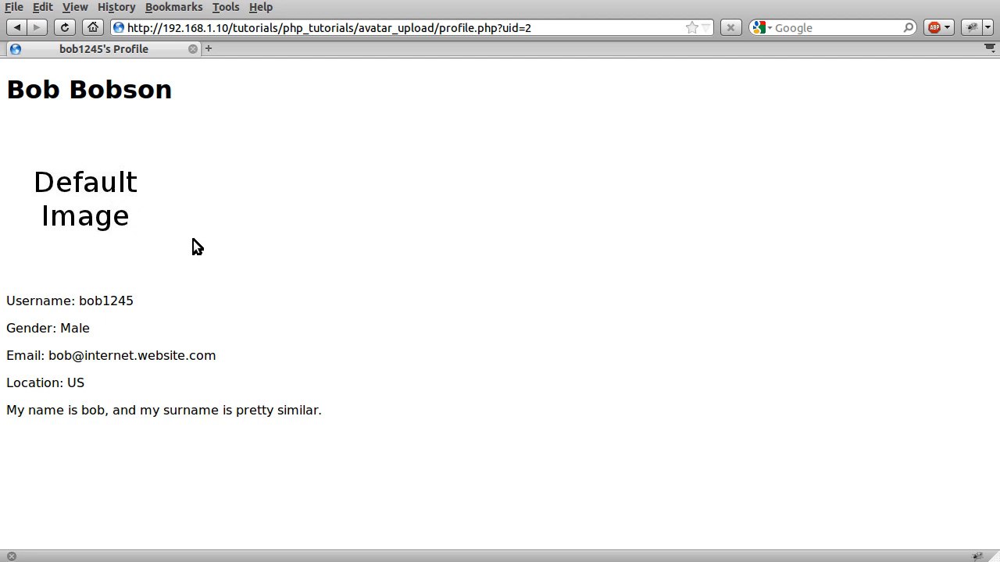
{"action": "mouse_move", "coordinate": [245, 484]}
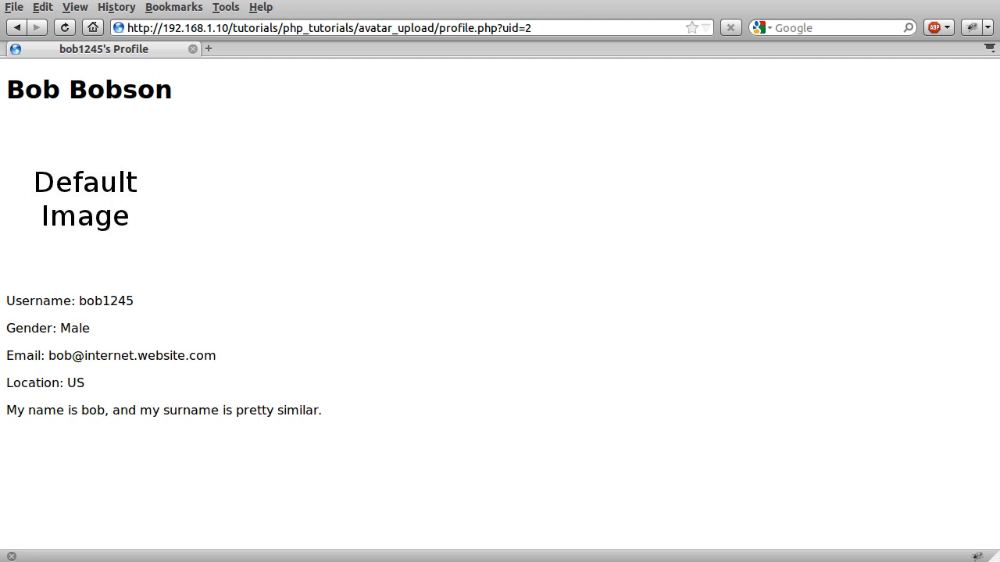
{"action": "mouse_move", "coordinate": [108, 233]}
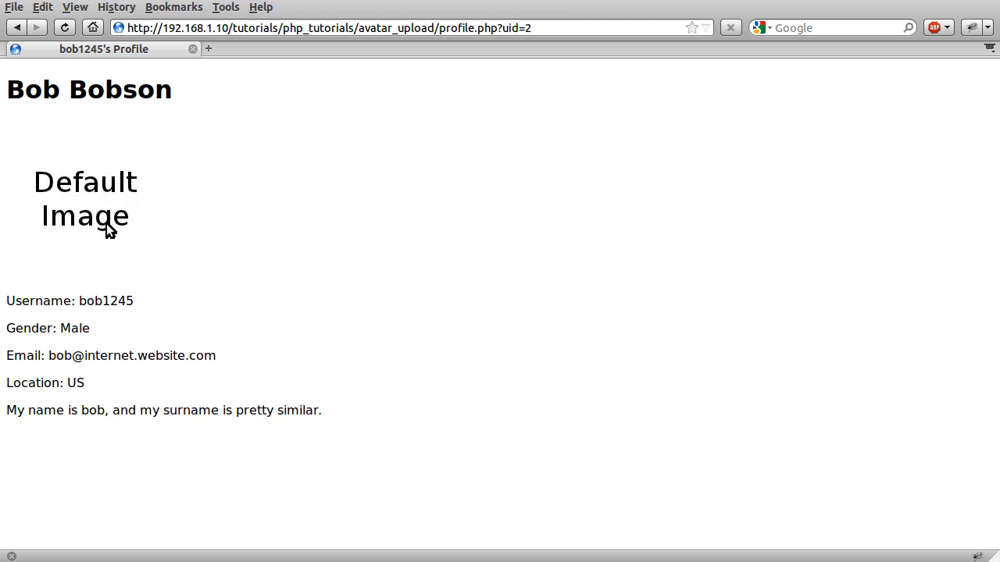
{"action": "mouse_move", "coordinate": [136, 249]}
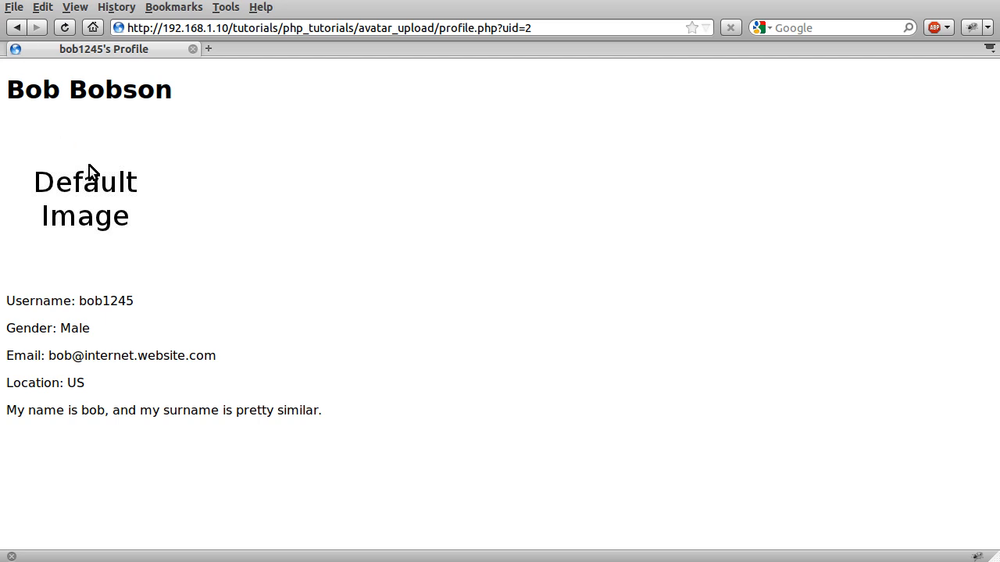
{"action": "mouse_move", "coordinate": [82, 116]}
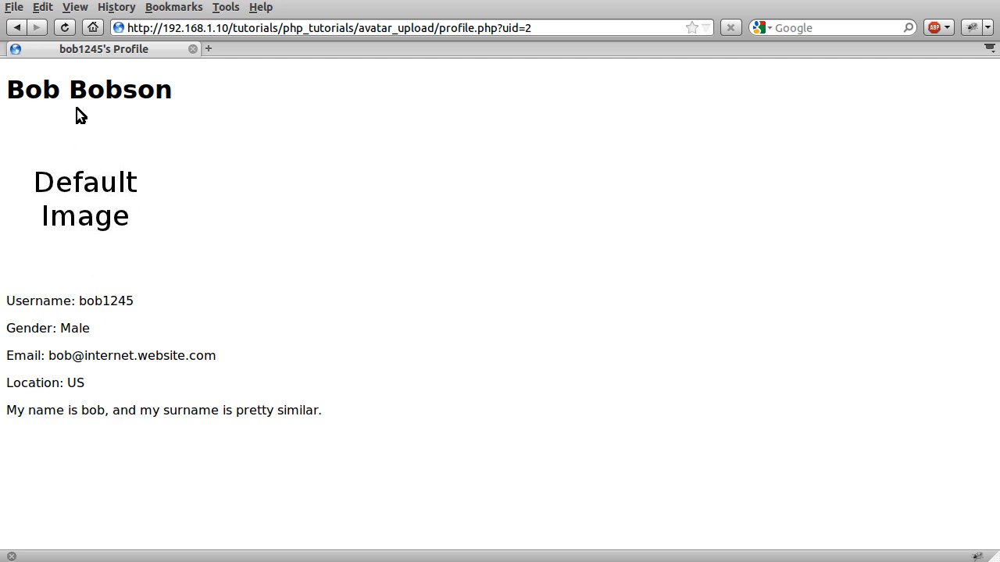
{"action": "left_click", "coordinate": [17, 27]}
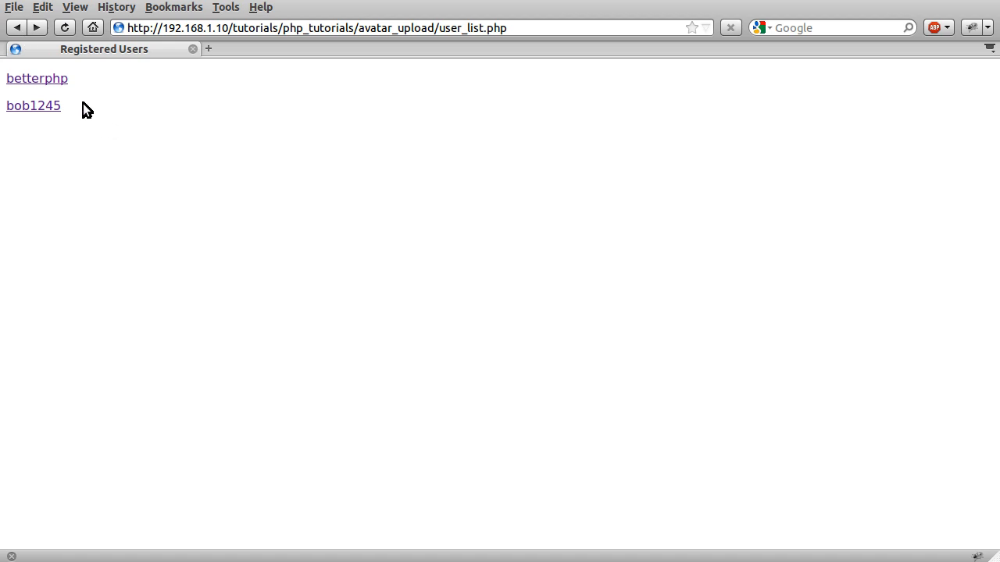
{"action": "mouse_move", "coordinate": [50, 90]}
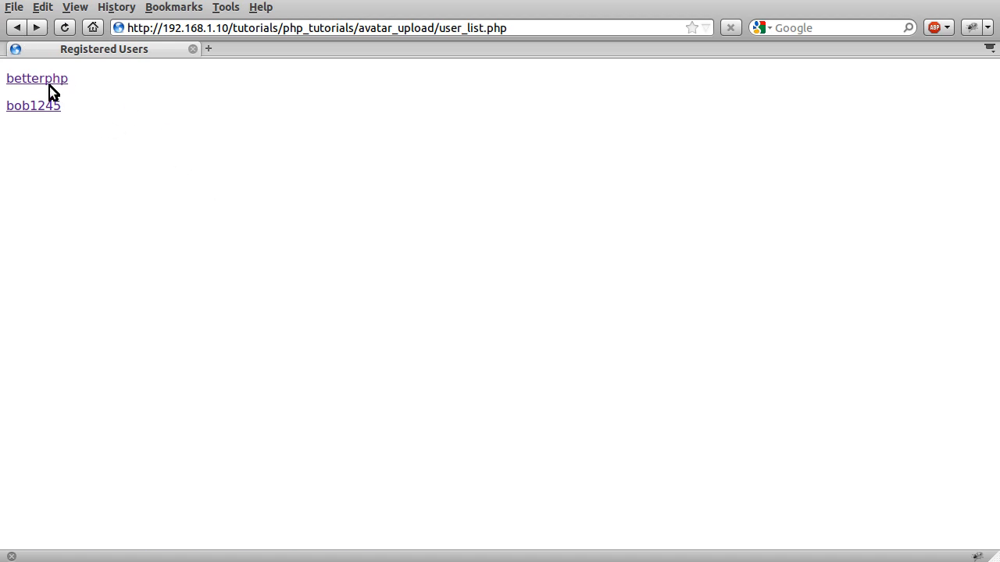
Step: Open betterphp's profile from the Registered Users list to see its apple-logo avatar
{"action": "left_click", "coordinate": [37, 78]}
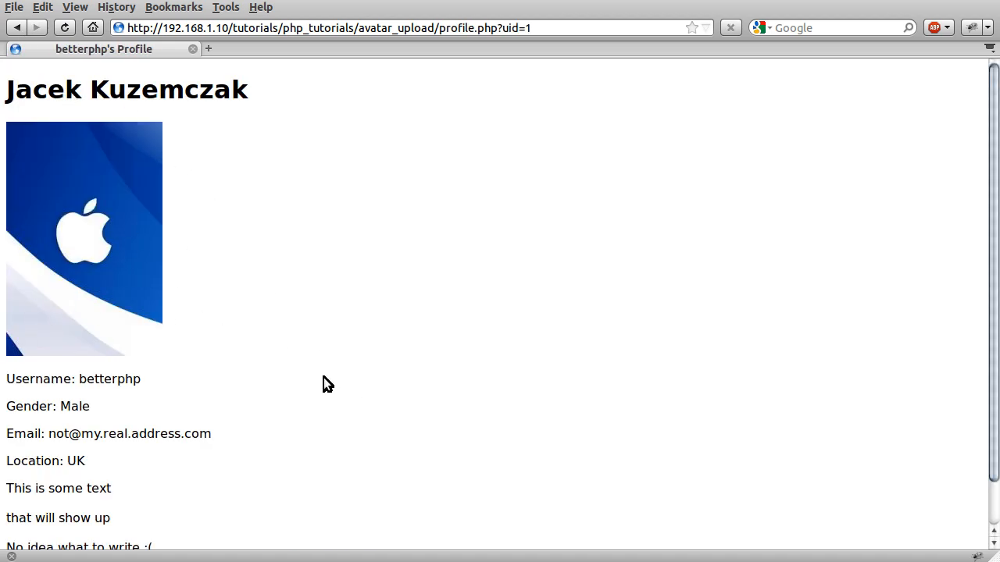
{"action": "mouse_move", "coordinate": [354, 323]}
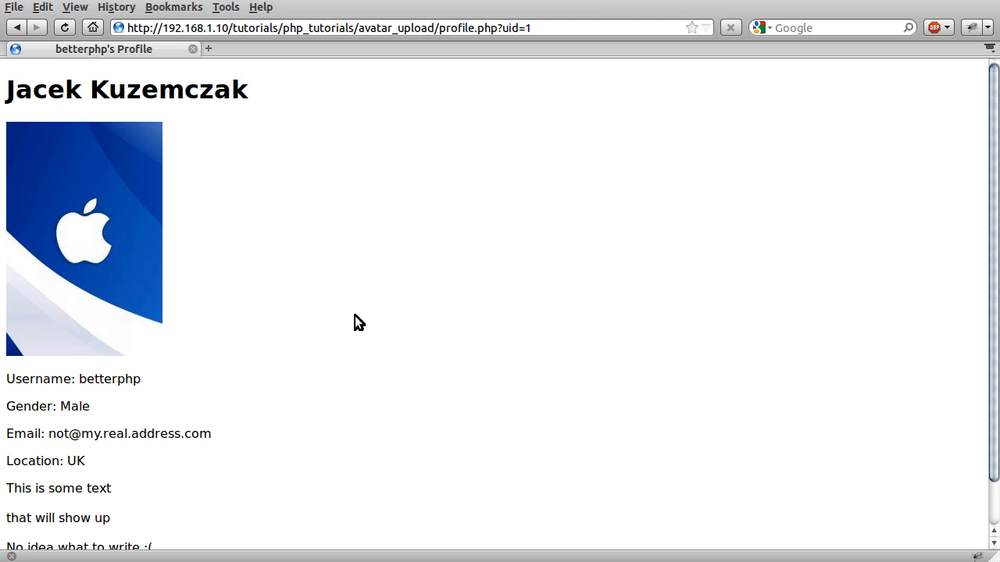
{"action": "mouse_move", "coordinate": [353, 324]}
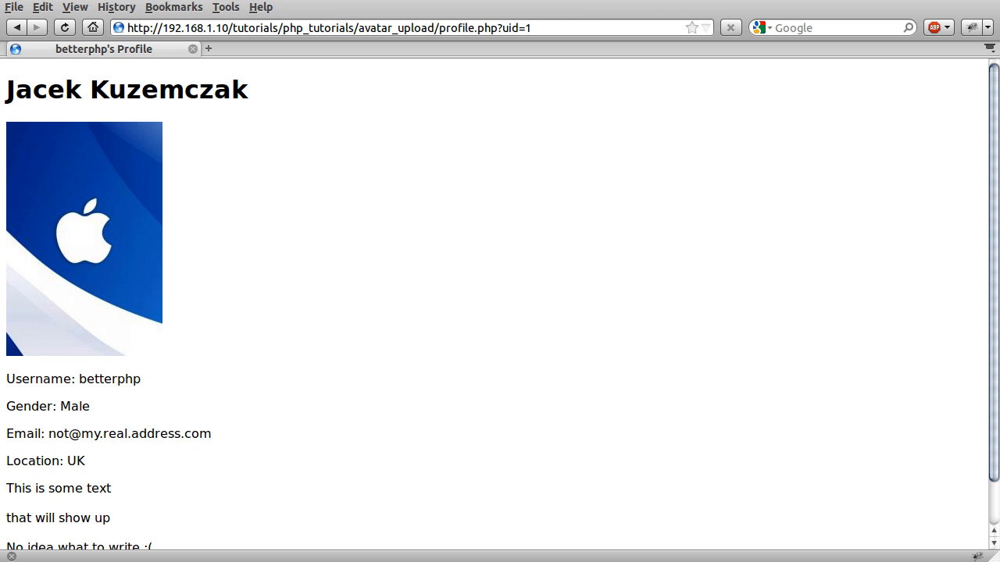
{"action": "mouse_move", "coordinate": [7, 38]}
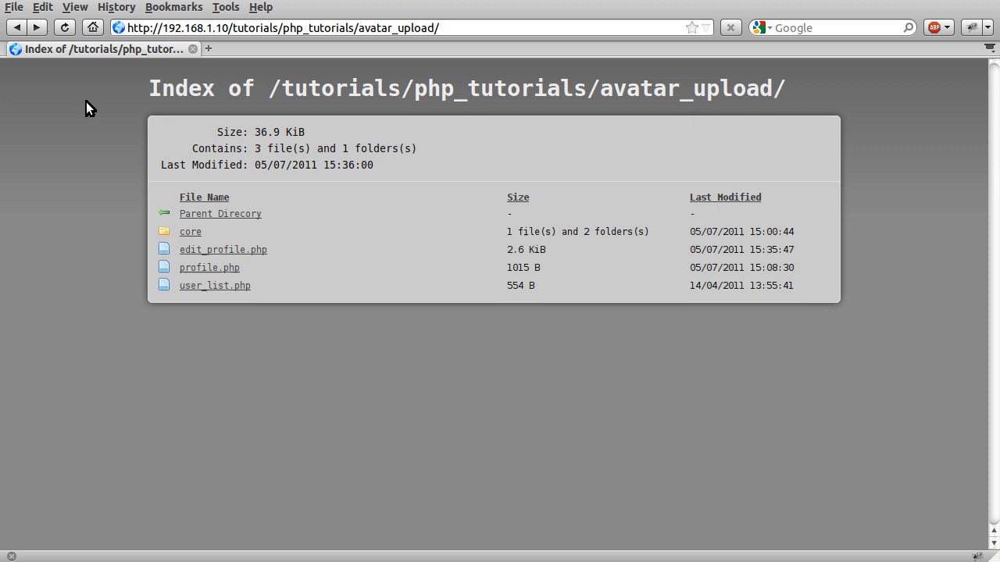
{"action": "mouse_move", "coordinate": [209, 267]}
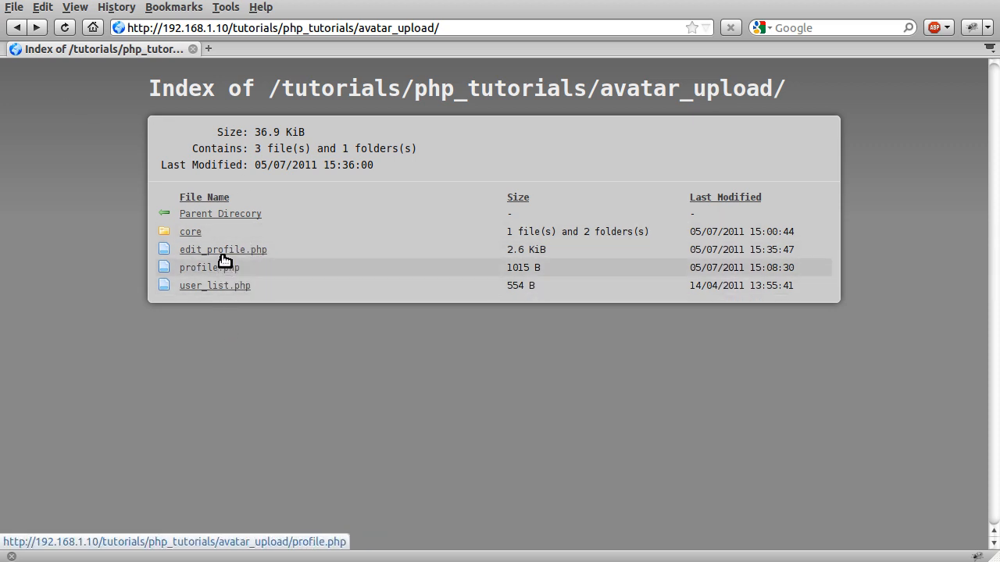
{"action": "mouse_move", "coordinate": [223, 249]}
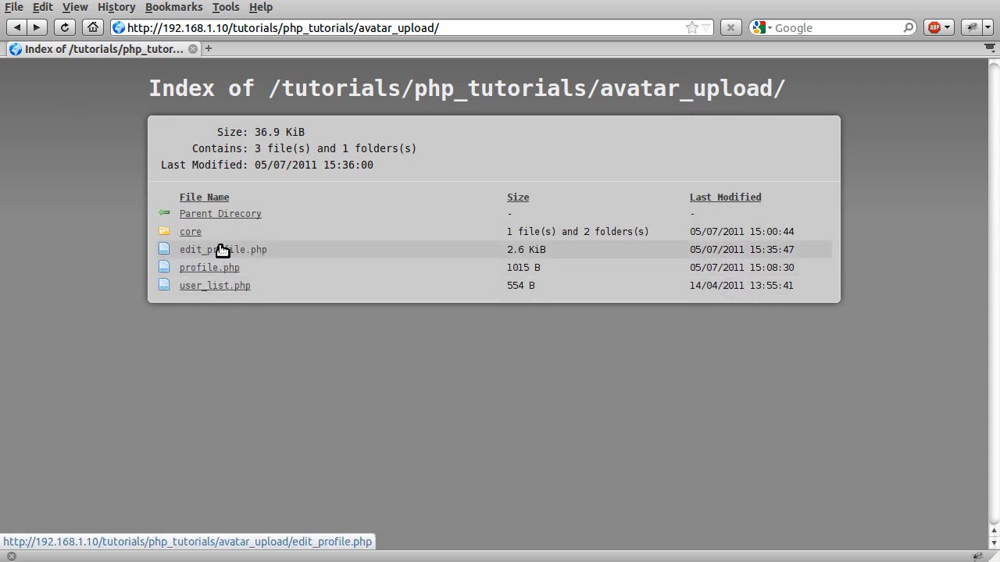
{"action": "left_click", "coordinate": [223, 249]}
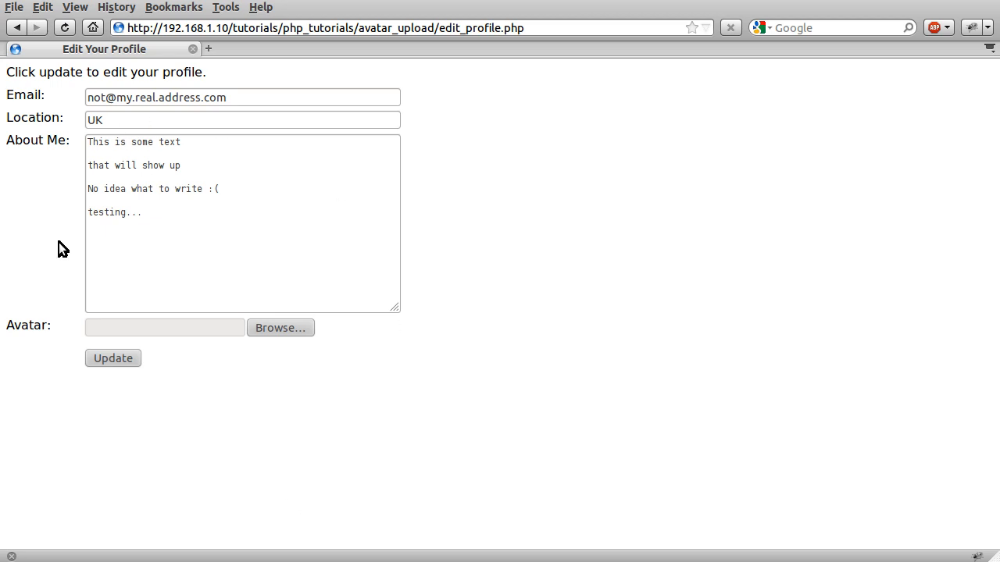
{"action": "mouse_move", "coordinate": [407, 186]}
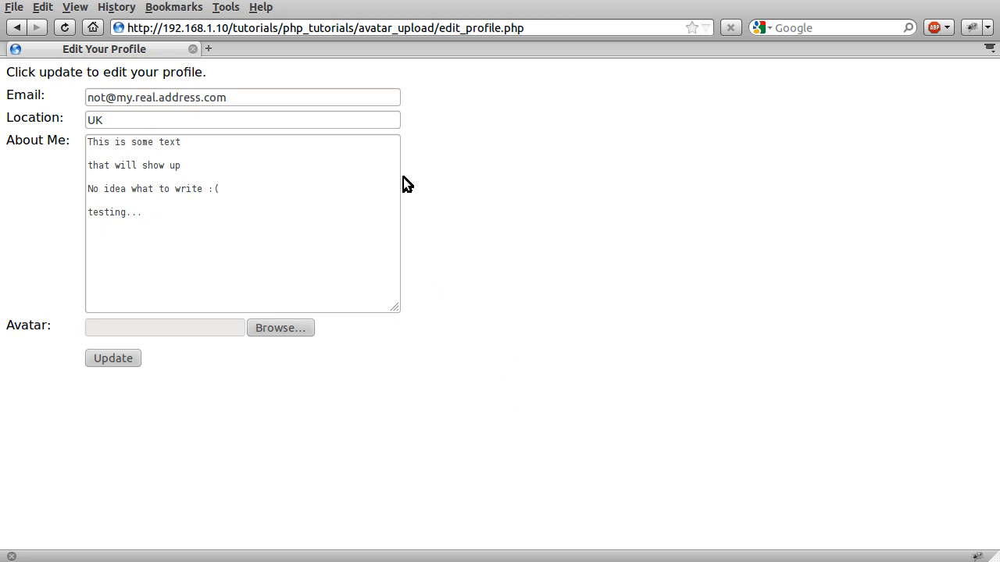
{"action": "mouse_move", "coordinate": [368, 340]}
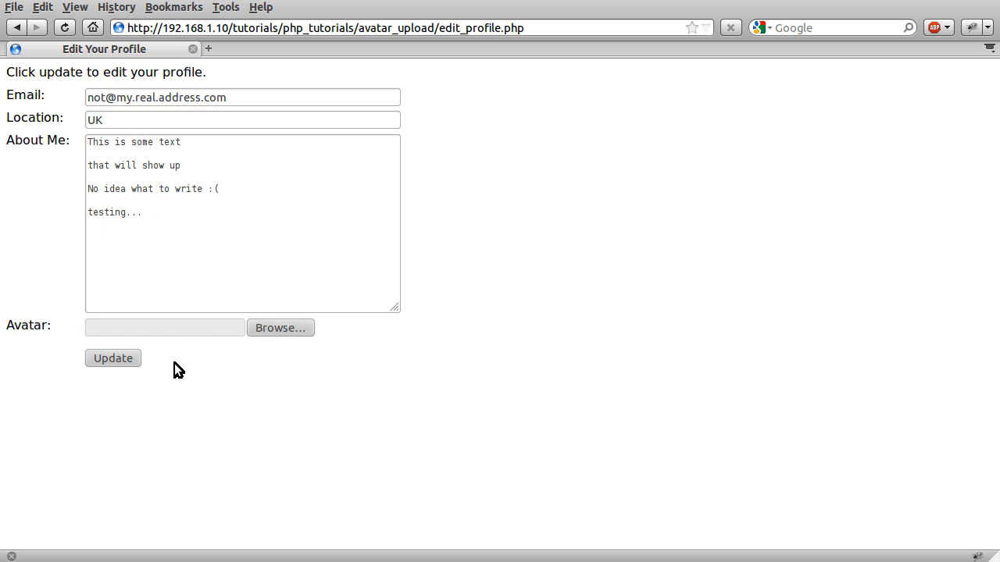
{"action": "mouse_move", "coordinate": [397, 325]}
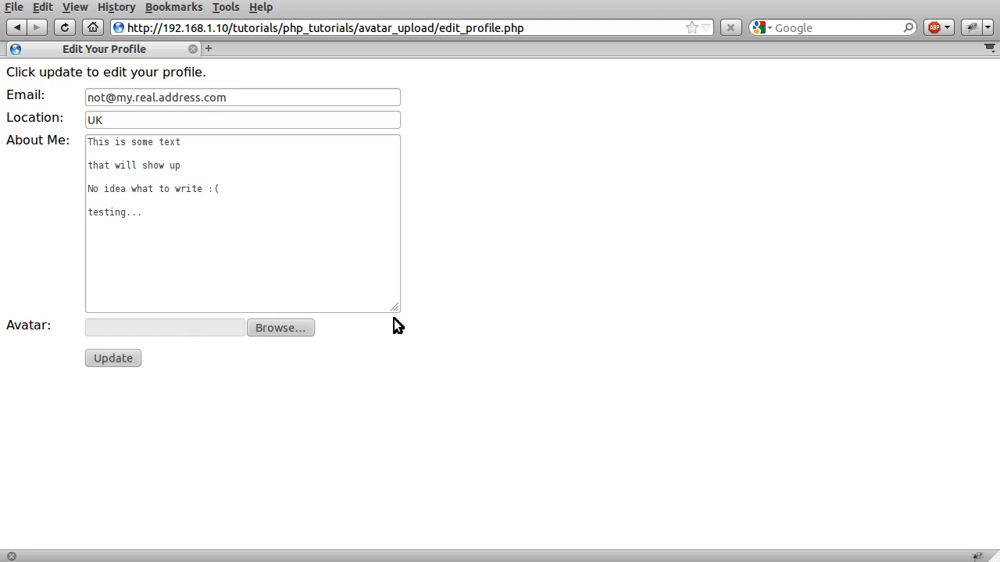
{"action": "mouse_move", "coordinate": [319, 411]}
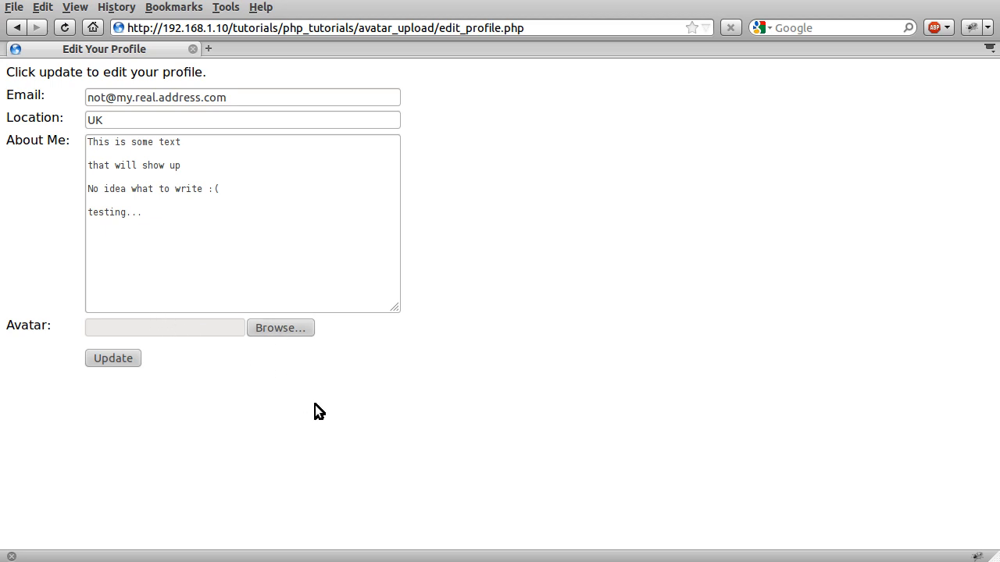
{"action": "mouse_move", "coordinate": [314, 400]}
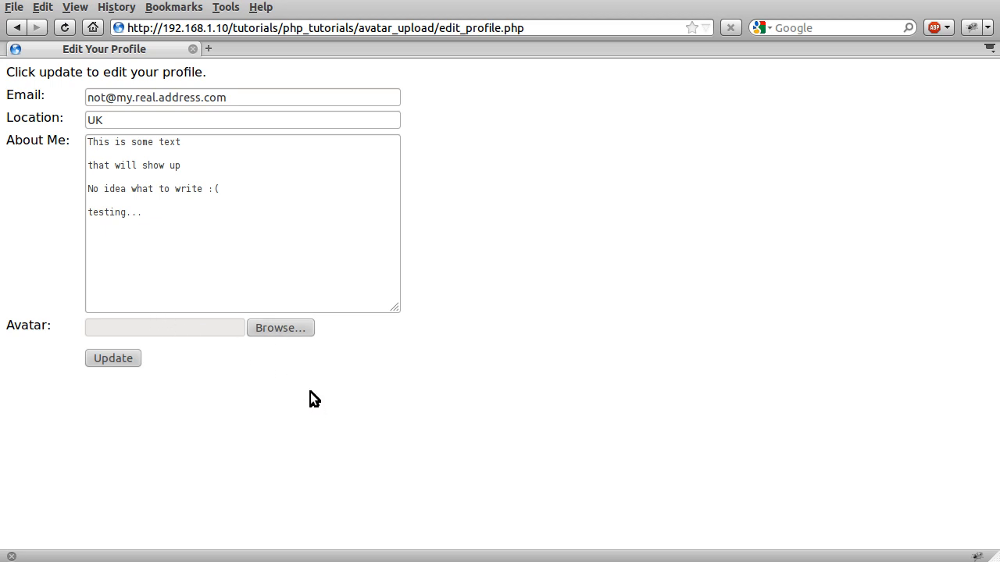
{"action": "mouse_move", "coordinate": [286, 387]}
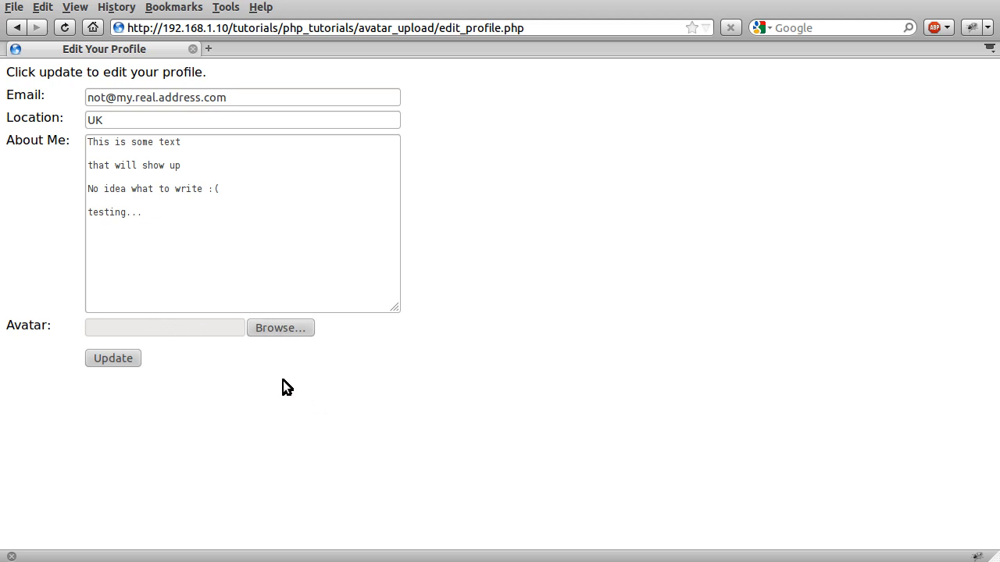
{"action": "mouse_move", "coordinate": [250, 380]}
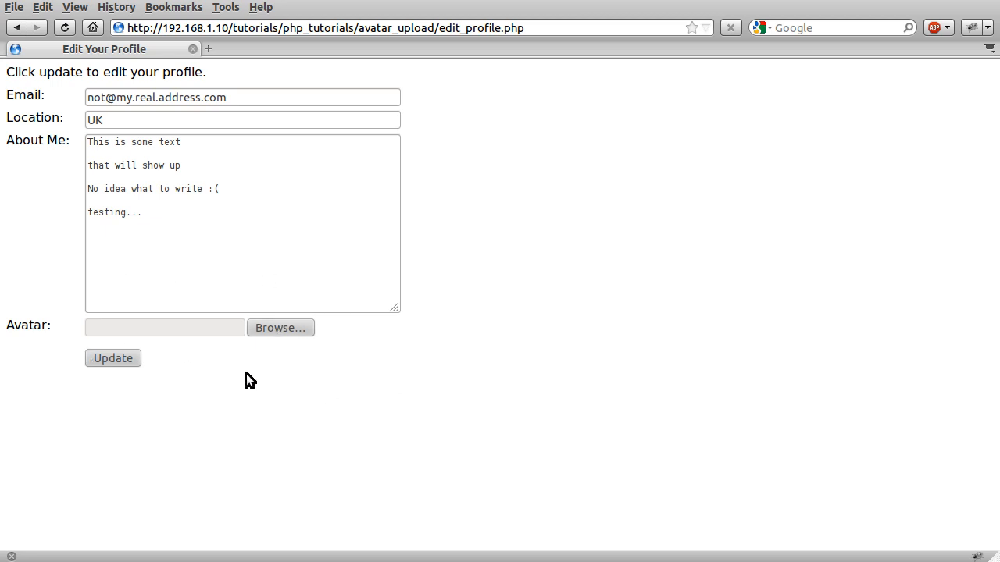
{"action": "mouse_move", "coordinate": [322, 387]}
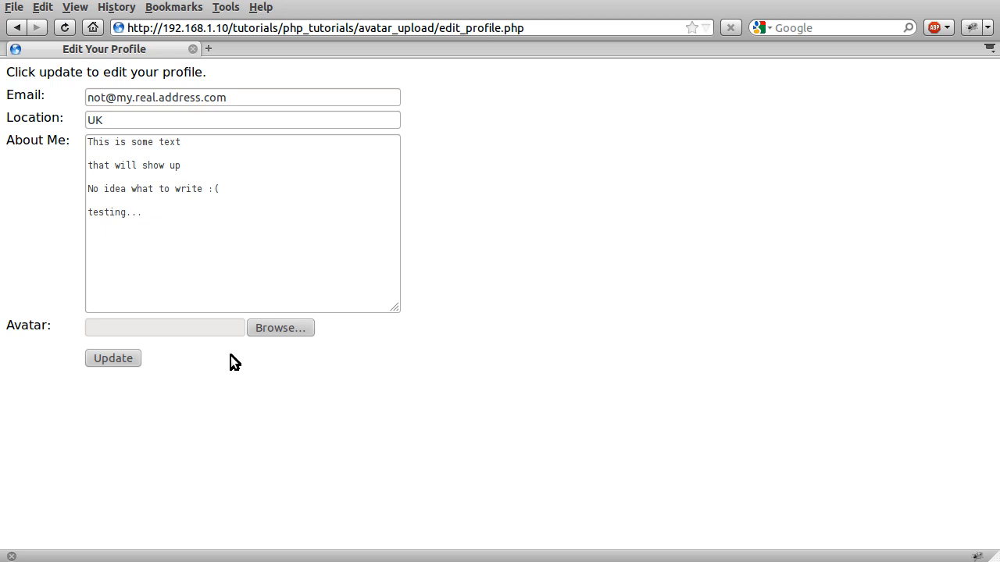
{"action": "mouse_move", "coordinate": [240, 358]}
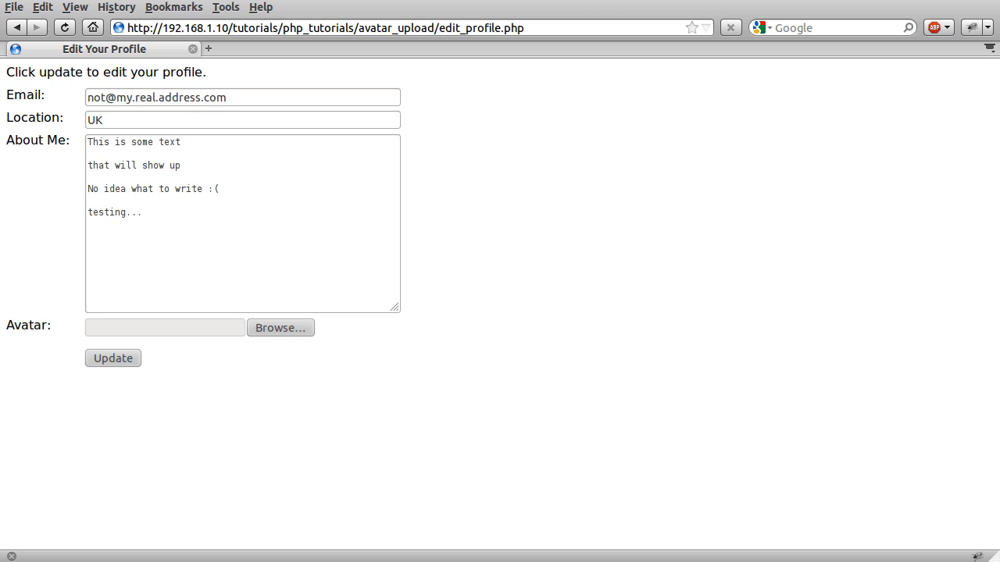
{"action": "mouse_move", "coordinate": [242, 359]}
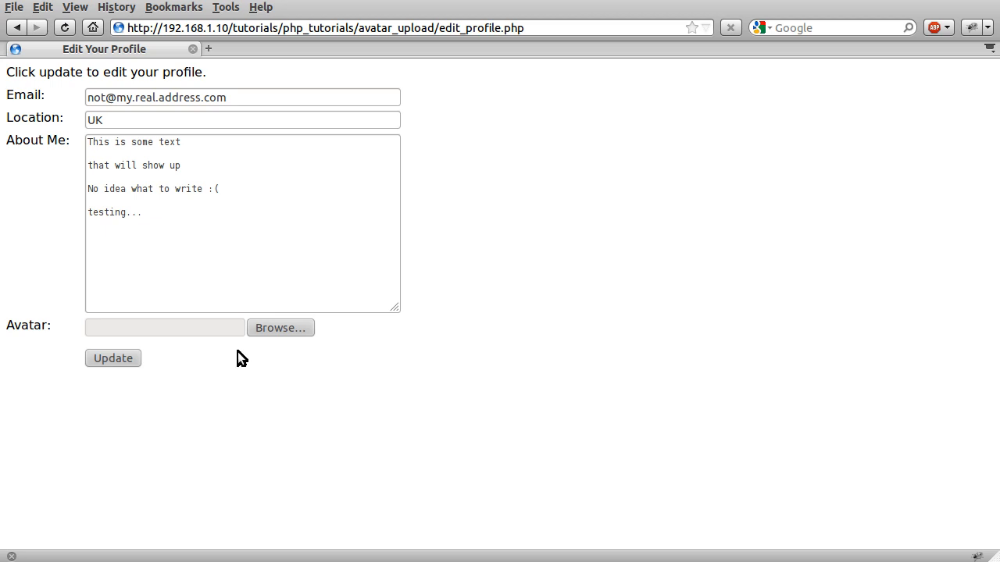
{"action": "mouse_move", "coordinate": [254, 380]}
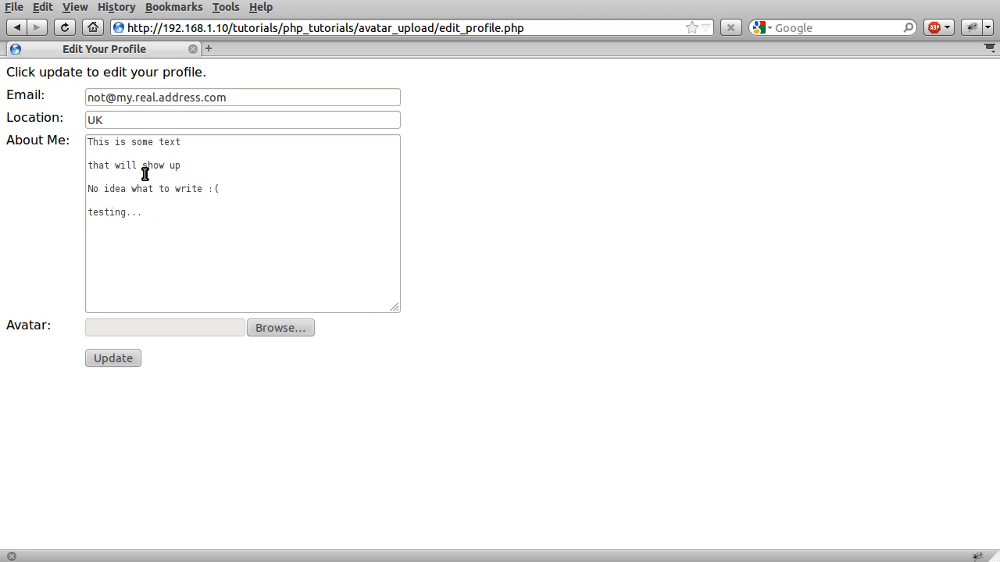
{"action": "mouse_move", "coordinate": [608, 483]}
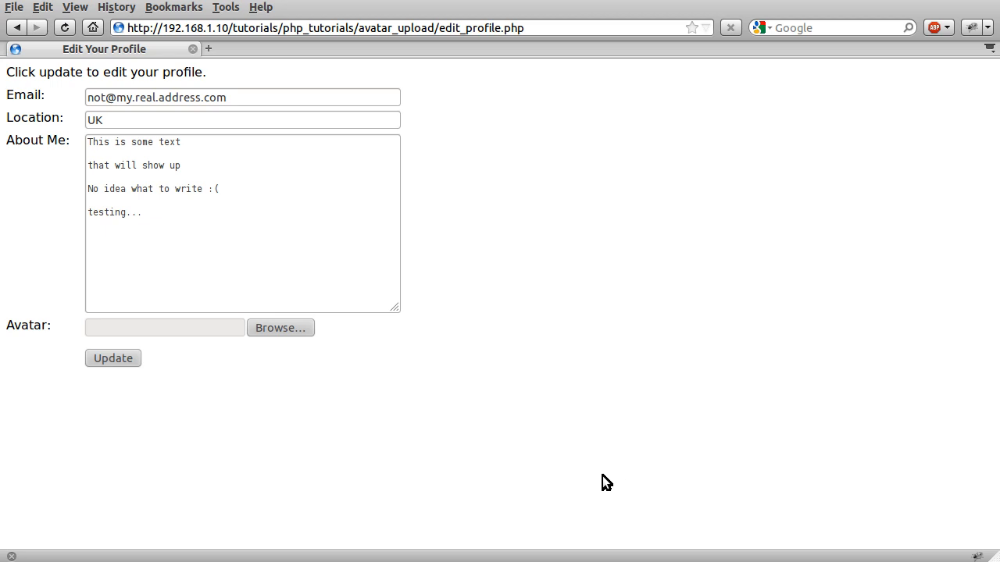
{"action": "mouse_move", "coordinate": [578, 479]}
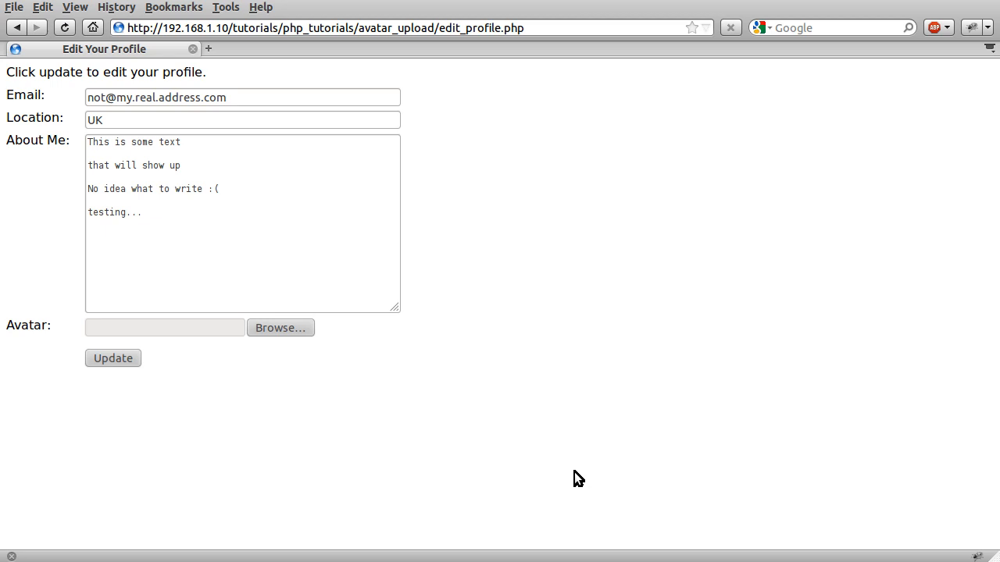
{"action": "mouse_move", "coordinate": [37, 326]}
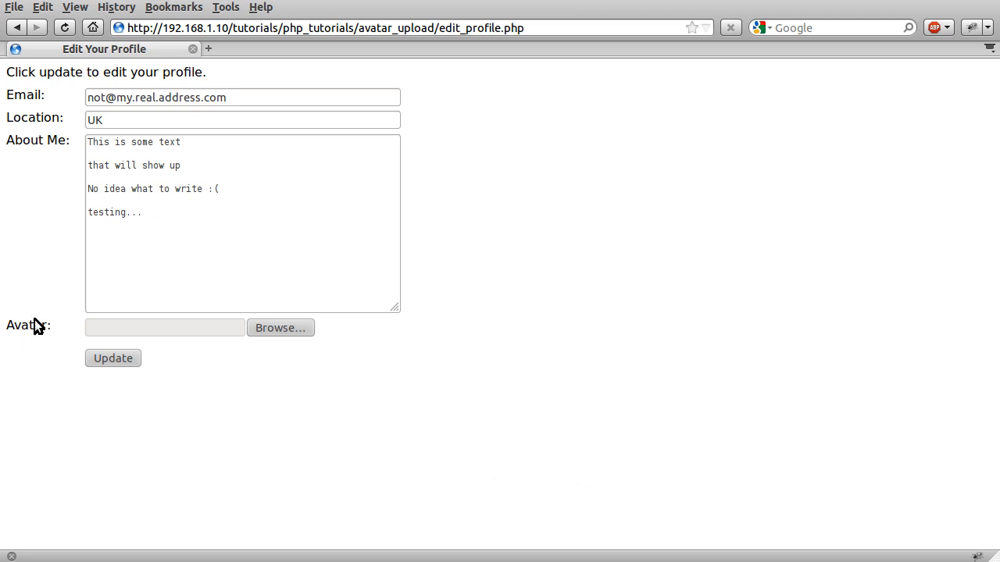
{"action": "mouse_move", "coordinate": [207, 326]}
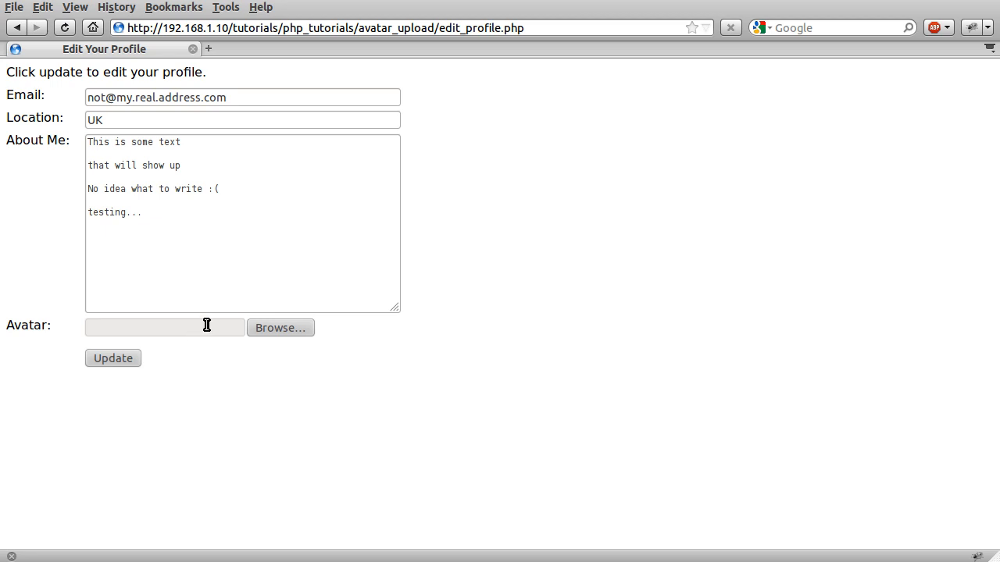
Step: Browse the iphone folder images and choose the butterfly 114.png as the new avatar
{"action": "left_click", "coordinate": [280, 327]}
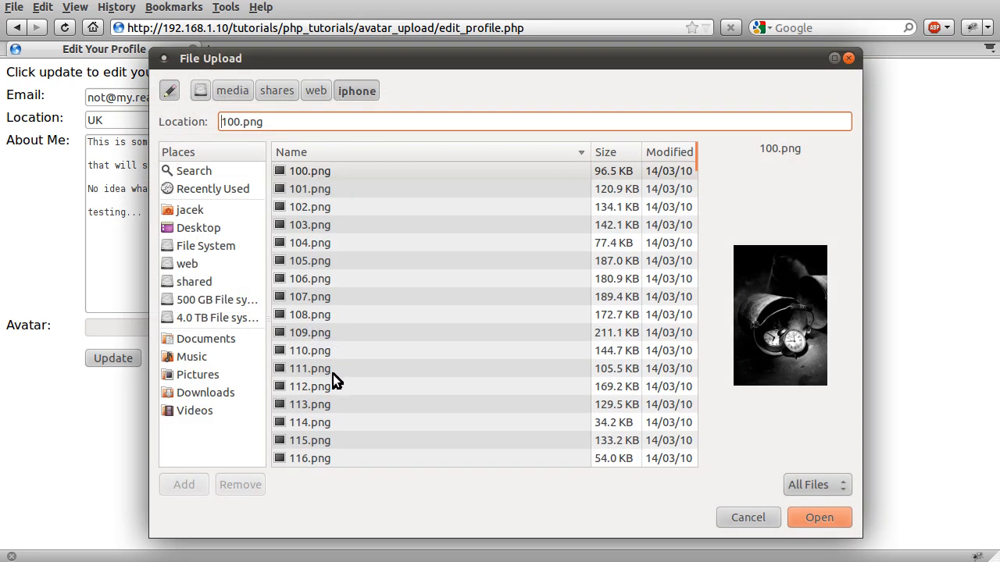
{"action": "left_click", "coordinate": [309, 296]}
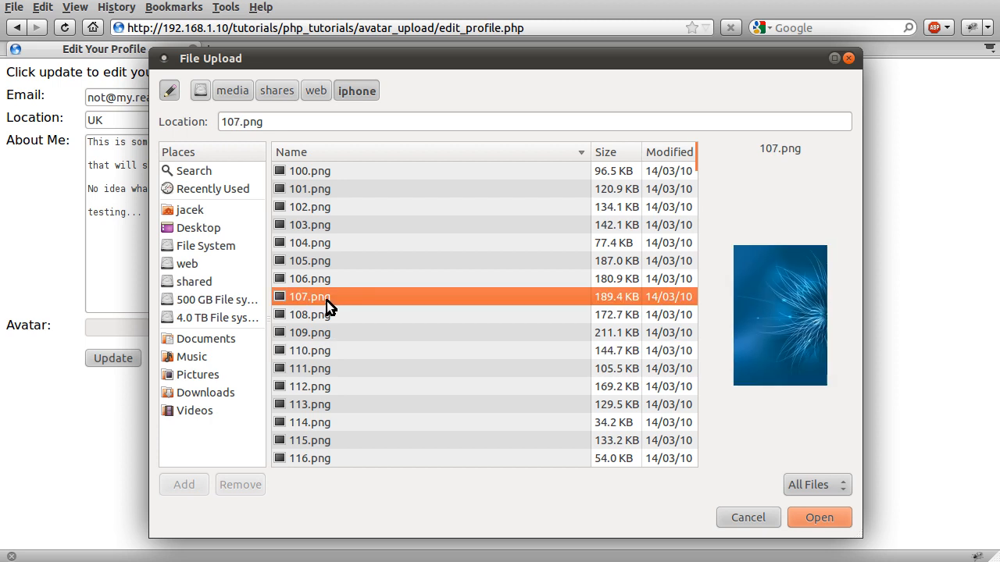
{"action": "left_click", "coordinate": [310, 225]}
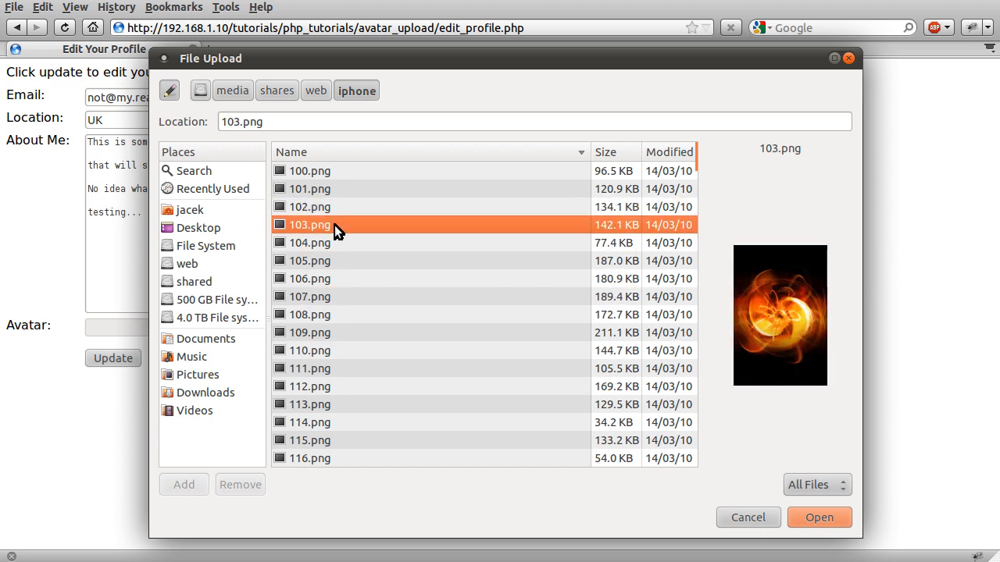
{"action": "left_click", "coordinate": [291, 152]}
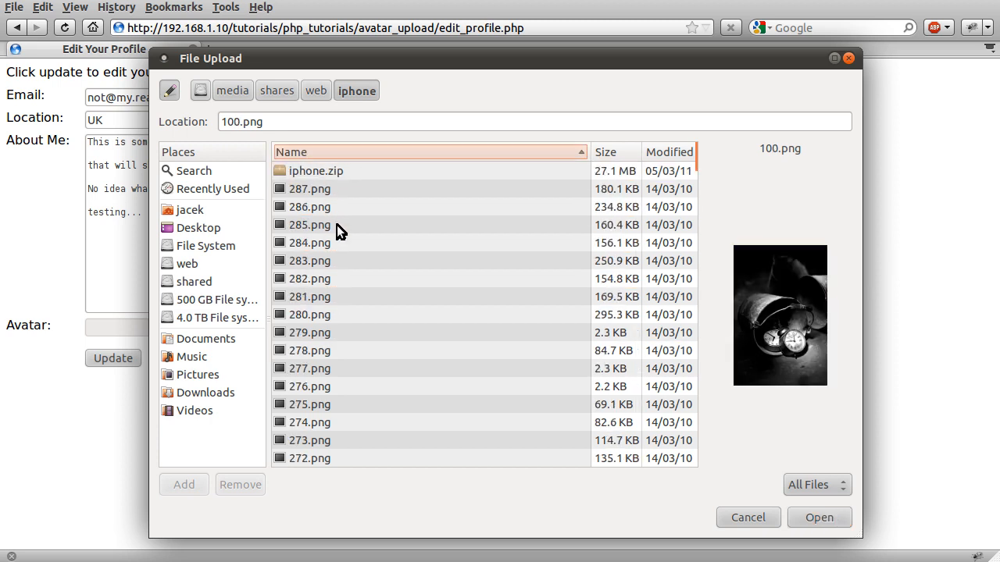
{"action": "left_click", "coordinate": [310, 332]}
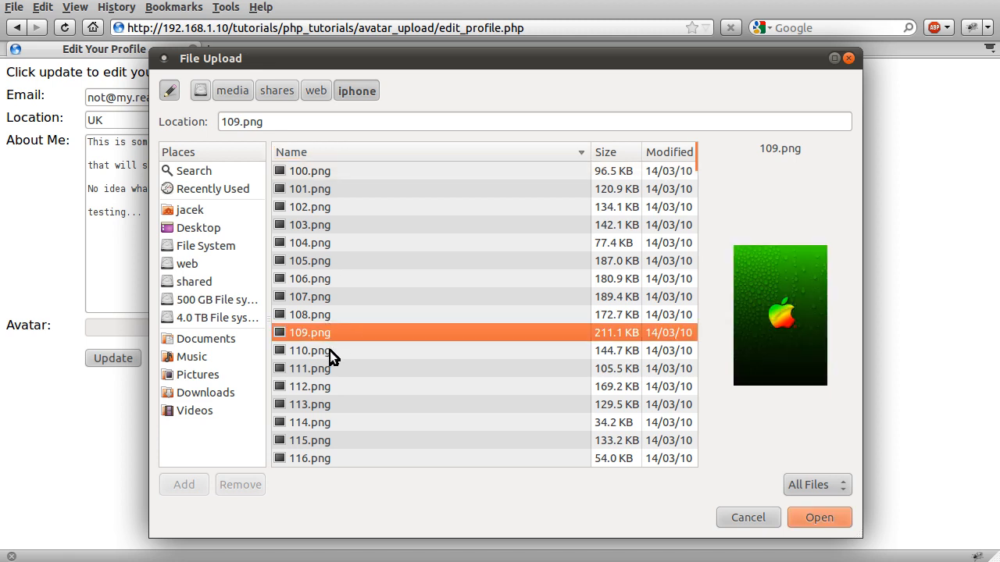
{"action": "left_click", "coordinate": [309, 404]}
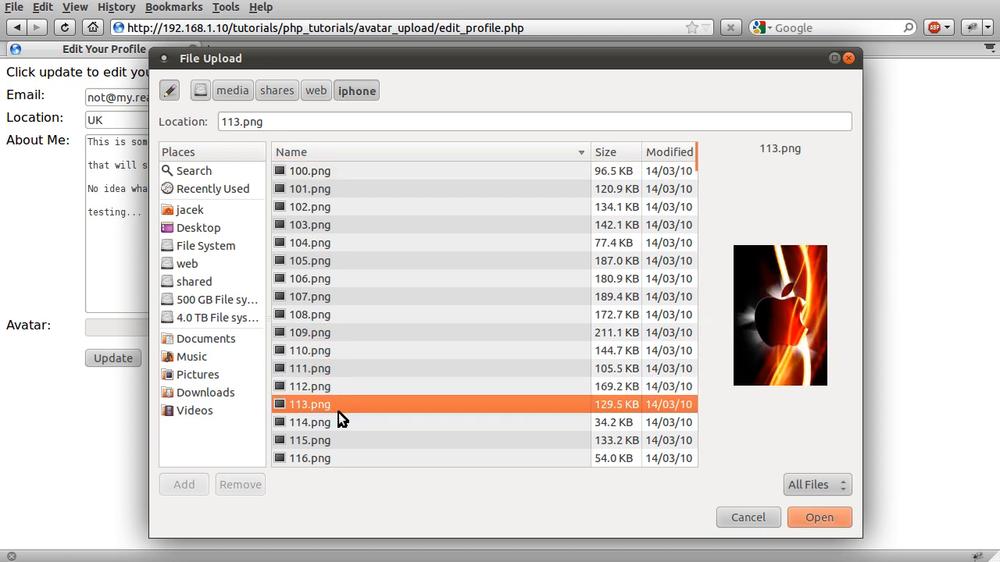
{"action": "left_click", "coordinate": [310, 422]}
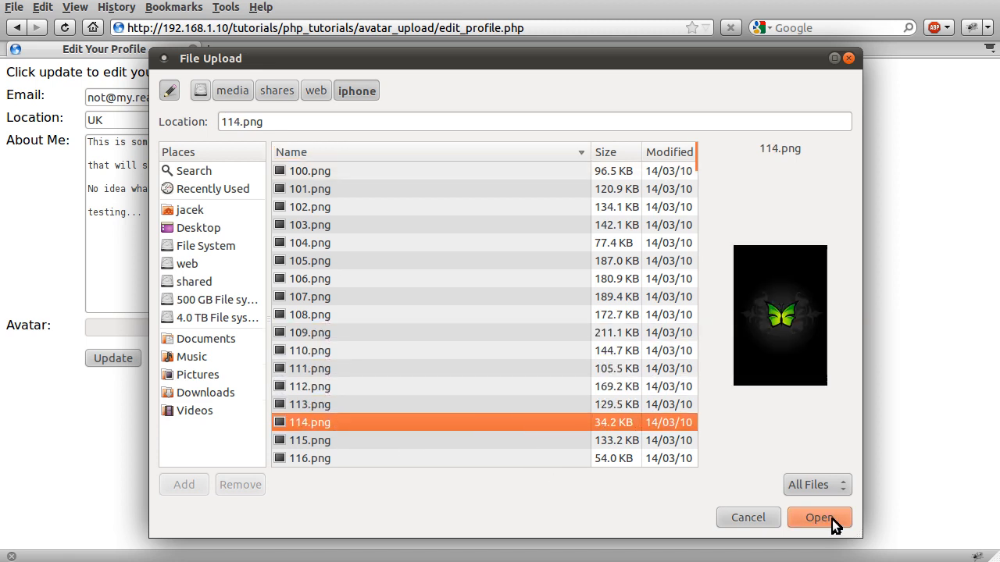
{"action": "left_click", "coordinate": [819, 517]}
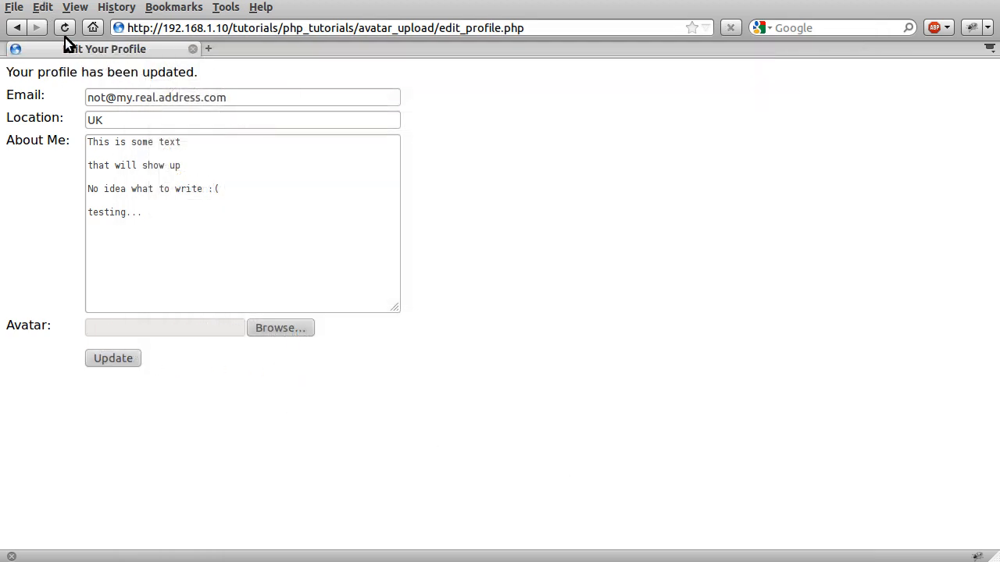
Step: Go to profile.php?uid=1 to see betterphp's new butterfly avatar
{"action": "double_click", "coordinate": [480, 28]}
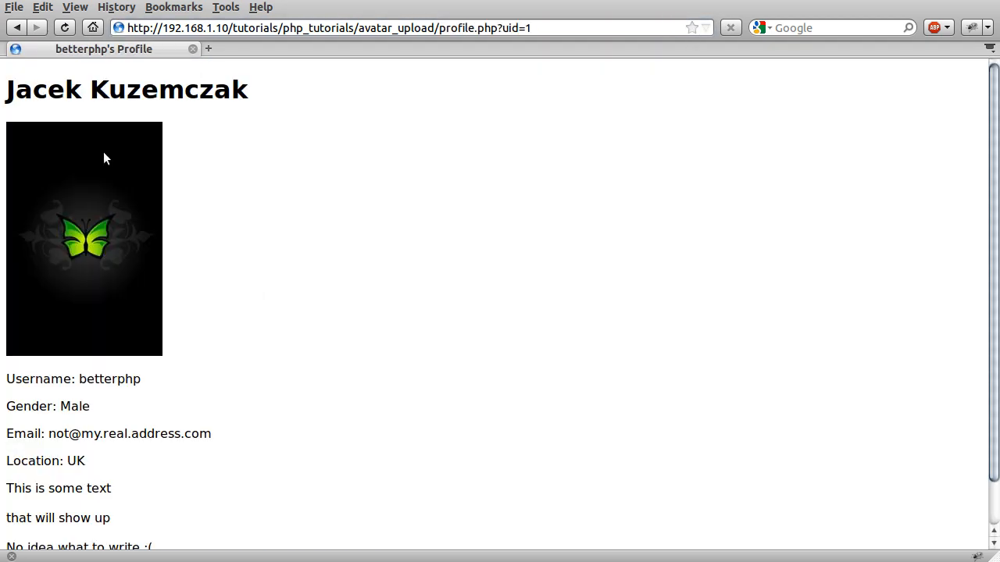
{"action": "mouse_move", "coordinate": [395, 343]}
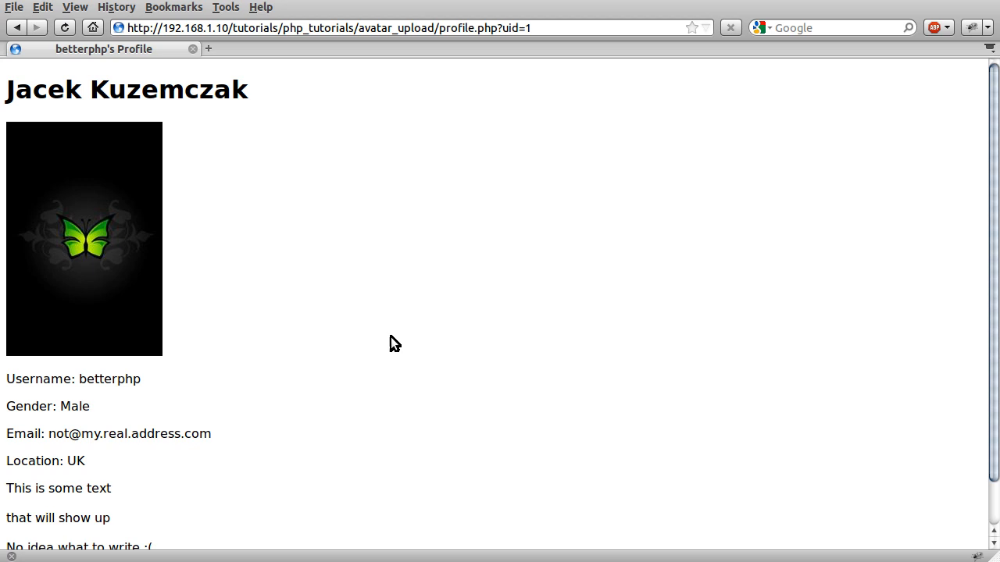
{"action": "mouse_move", "coordinate": [168, 305]}
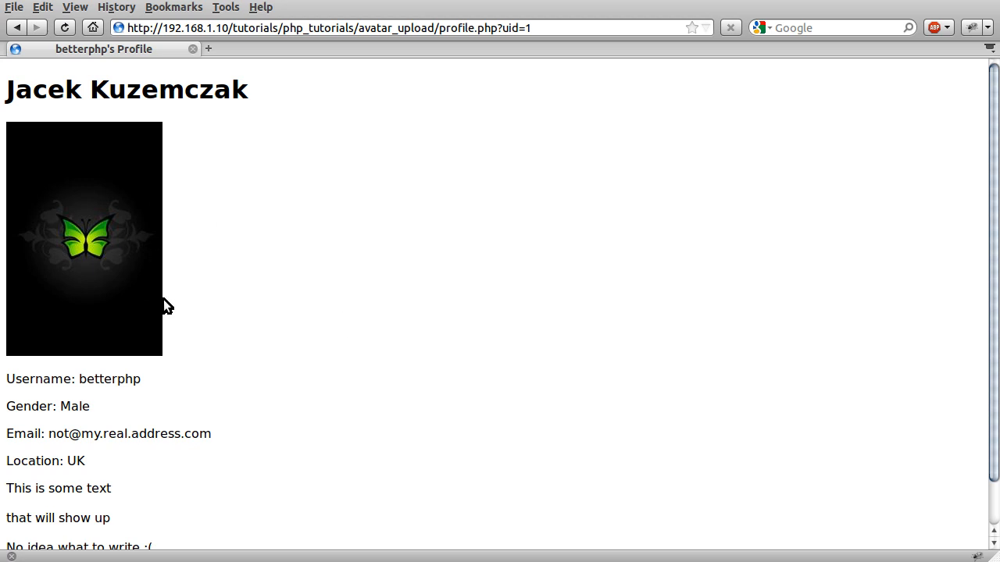